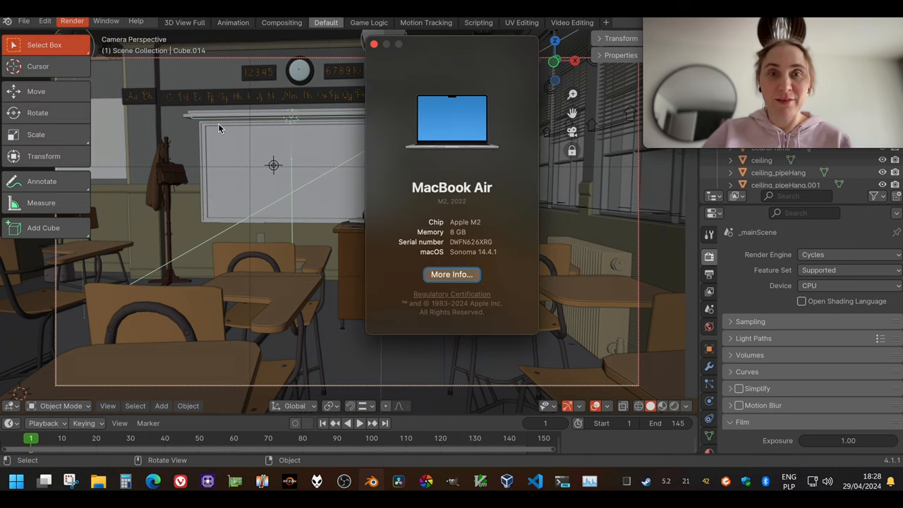
pyautogui.moveTo(474, 203)
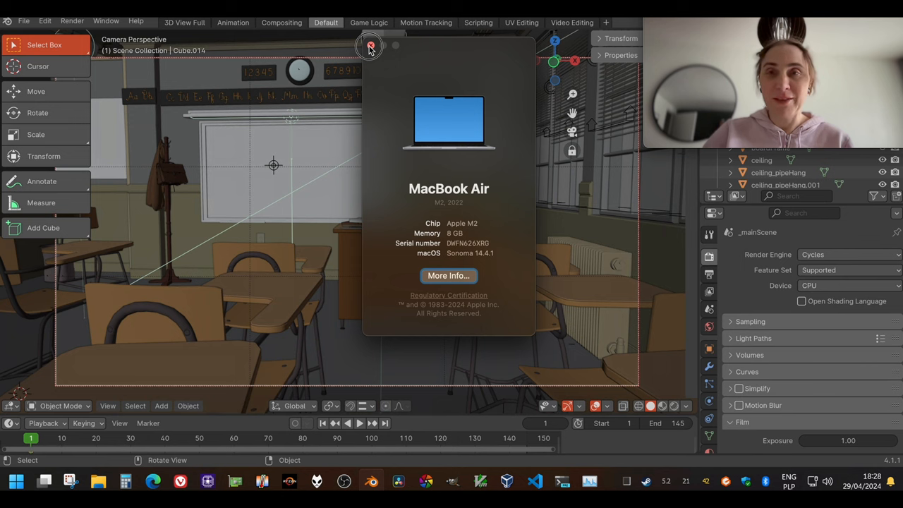
# Step: Close the About This Mac window, then view and close Remote Desktop's About window (version 10.9.8)
pyautogui.click(369, 45)
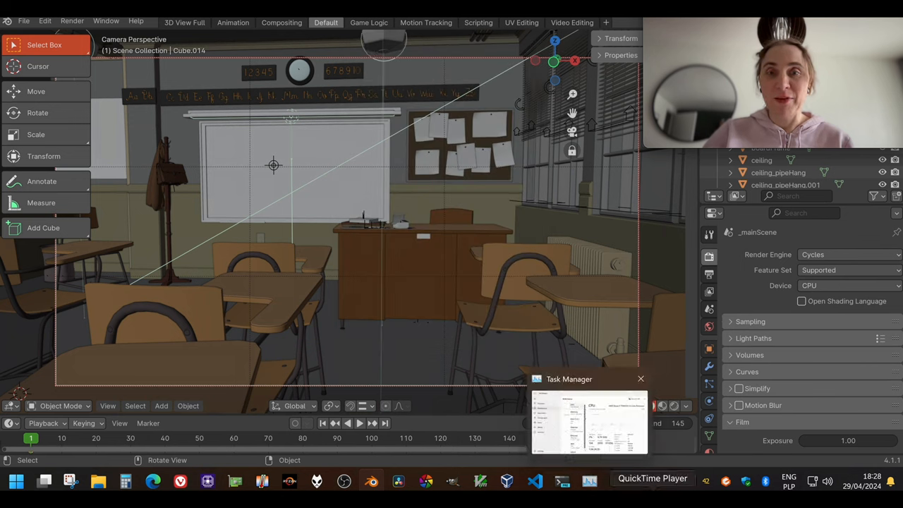
pyautogui.click(641, 378)
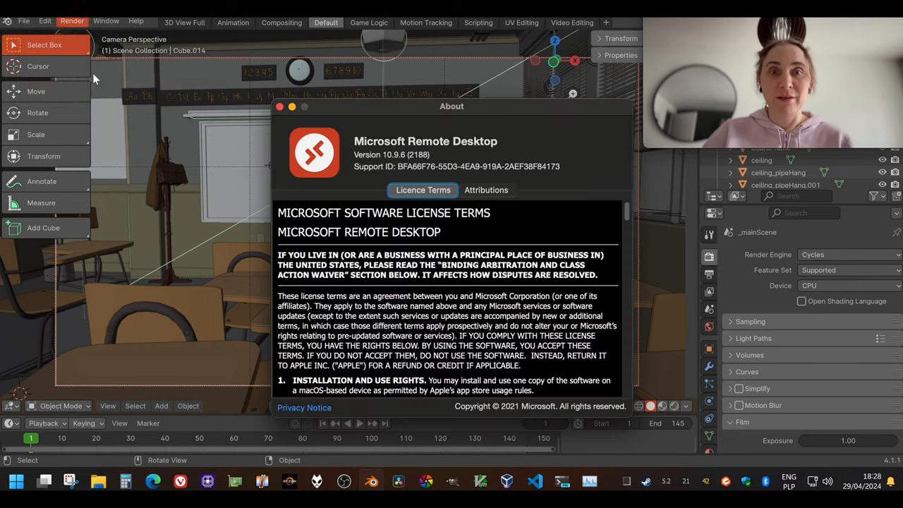
pyautogui.moveTo(479, 155)
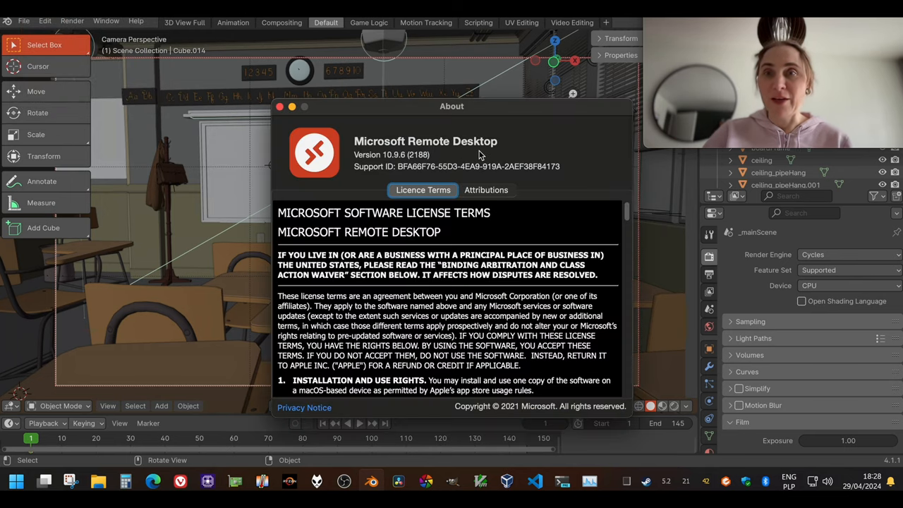
pyautogui.click(279, 107)
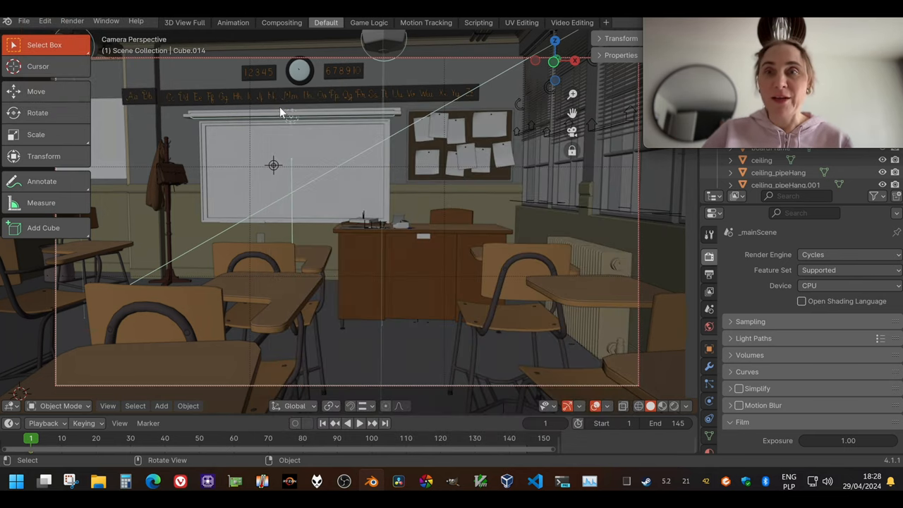
pyautogui.moveTo(374, 248)
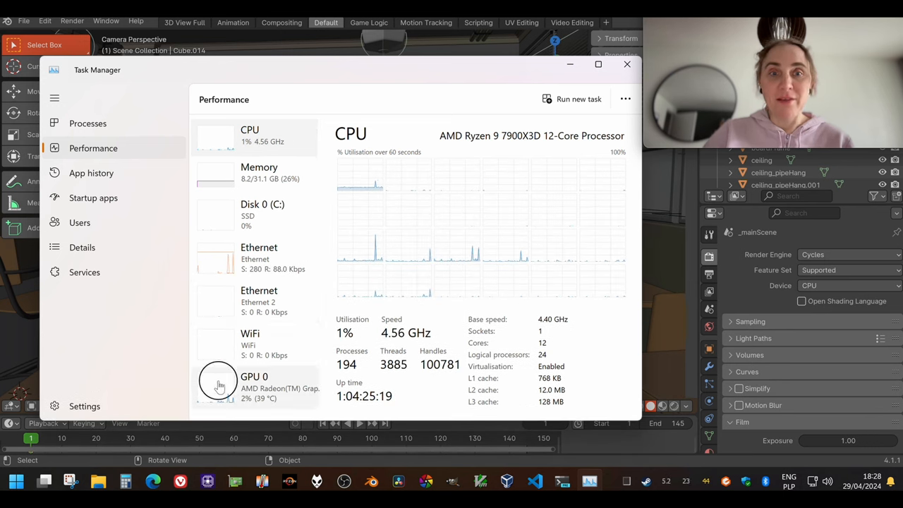
pyautogui.click(254, 383)
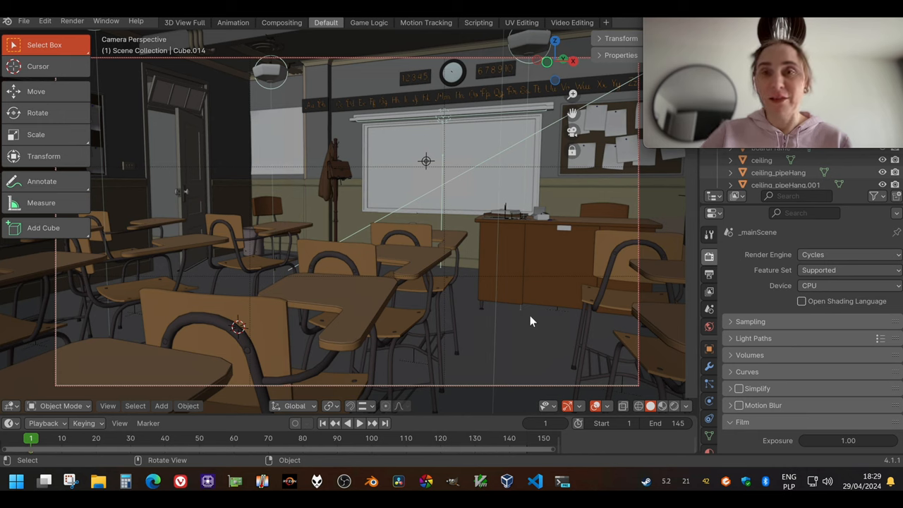
pyautogui.moveTo(508, 296)
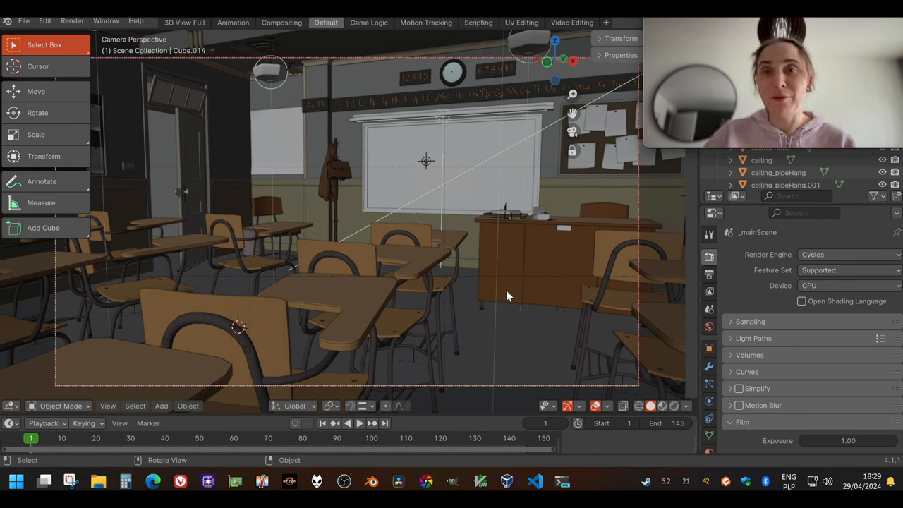
pyautogui.moveTo(491, 281)
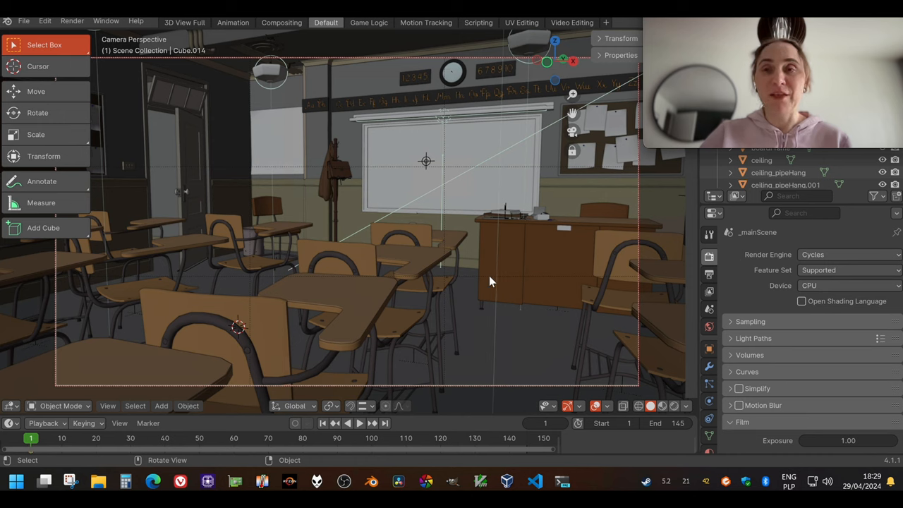
pyautogui.moveTo(510, 302)
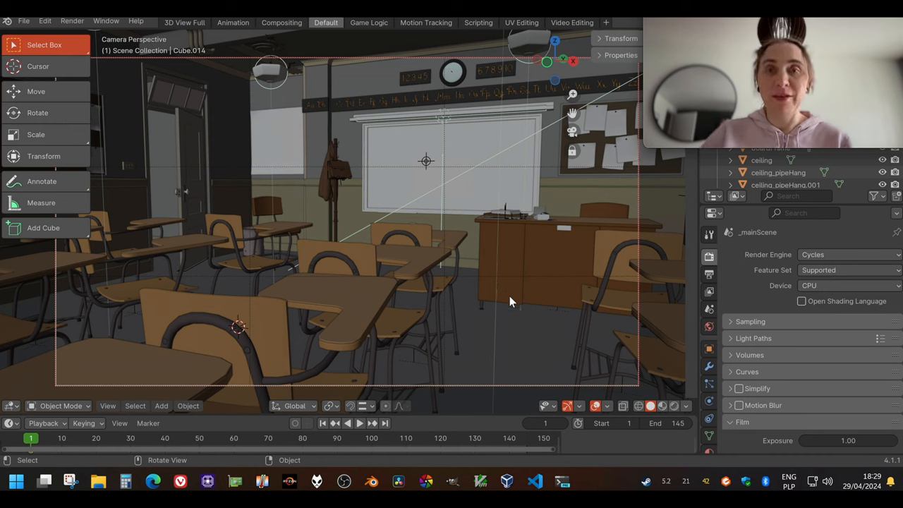
pyautogui.moveTo(464, 251)
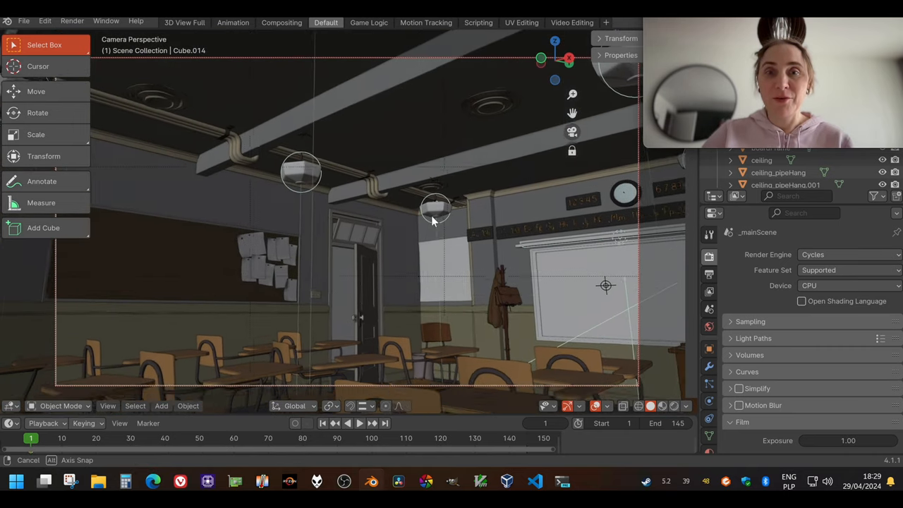
# Step: Orbit the viewport around the classroom: ceiling, desk rows, chalkboard wall and window side
pyautogui.moveTo(435, 223); pyautogui.dragTo(522, 237)
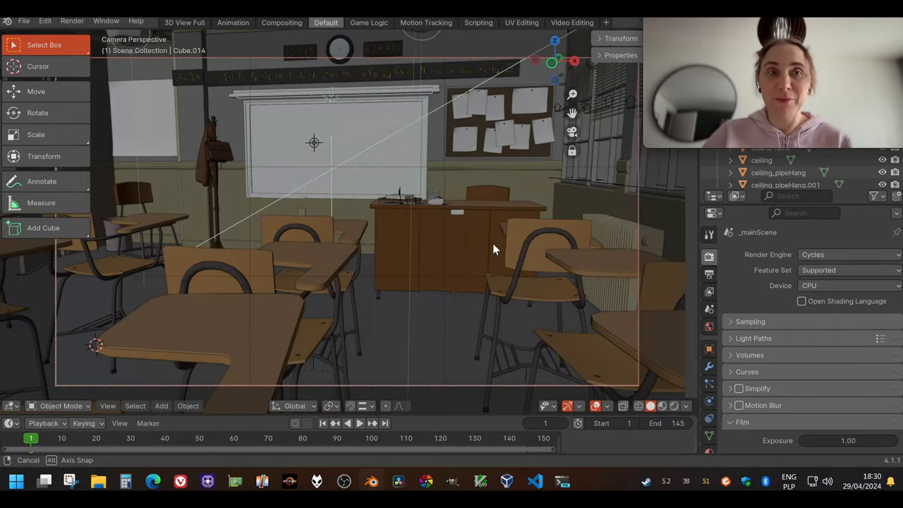
pyautogui.moveTo(494, 249); pyautogui.dragTo(416, 248)
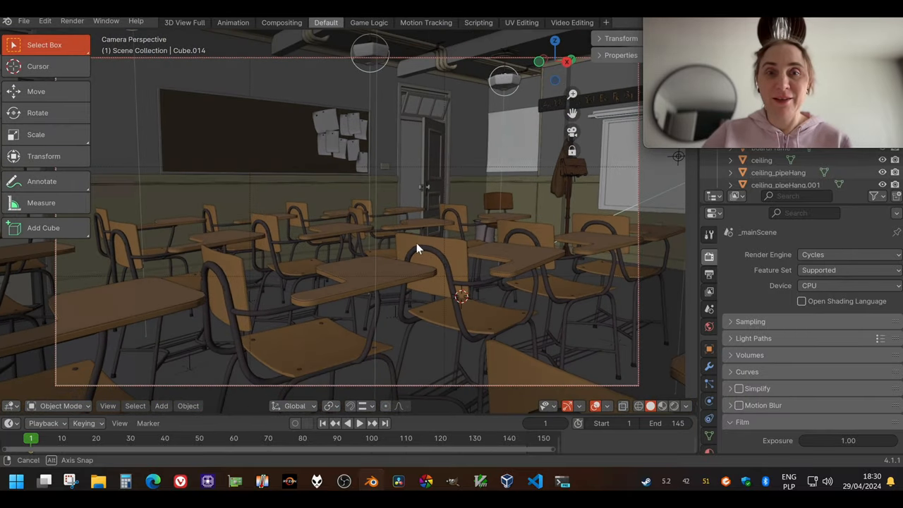
pyautogui.moveTo(416, 247); pyautogui.dragTo(438, 261)
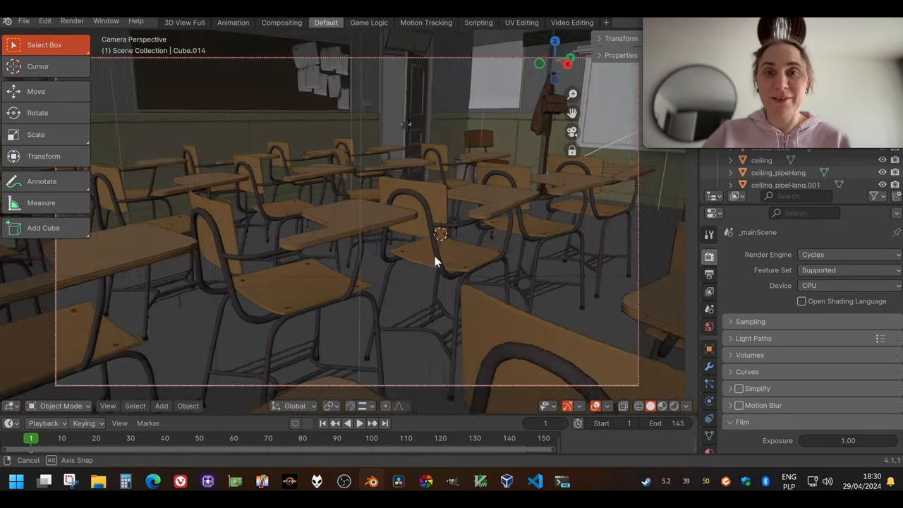
pyautogui.moveTo(437, 261); pyautogui.dragTo(466, 242)
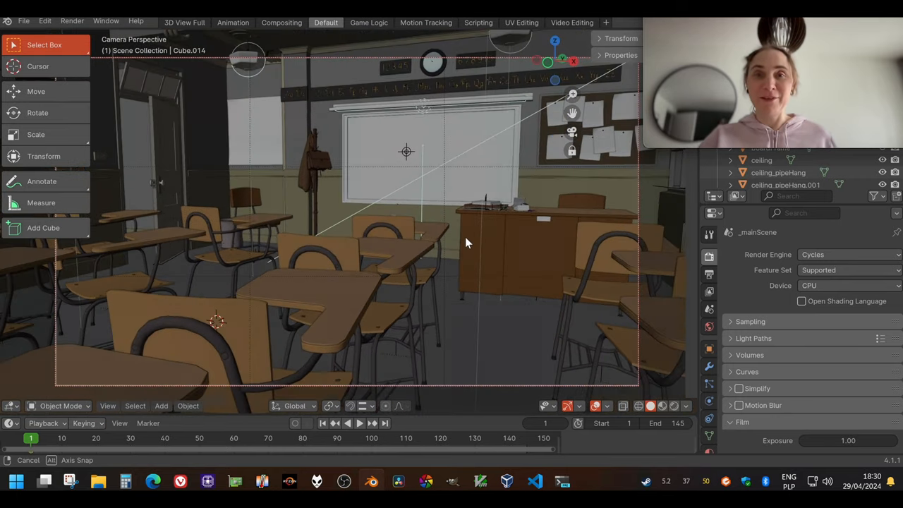
pyautogui.moveTo(466, 242); pyautogui.dragTo(402, 186)
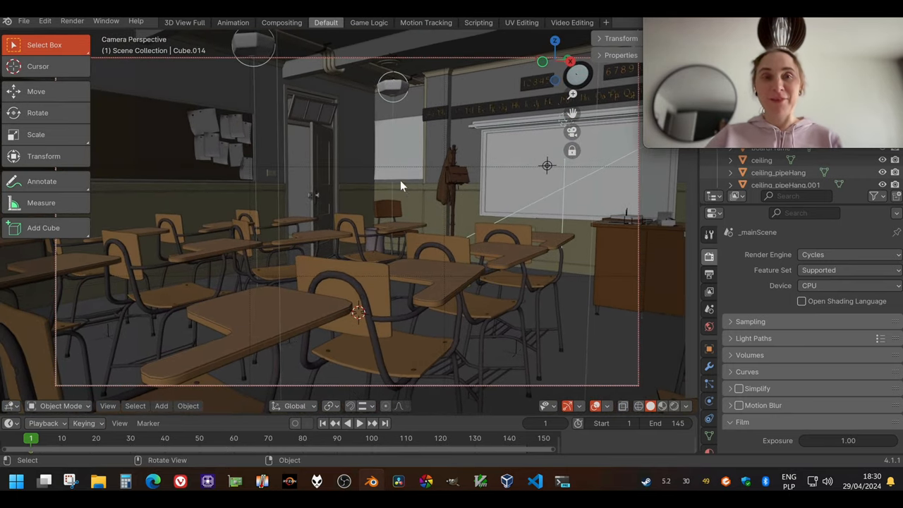
pyautogui.moveTo(383, 212)
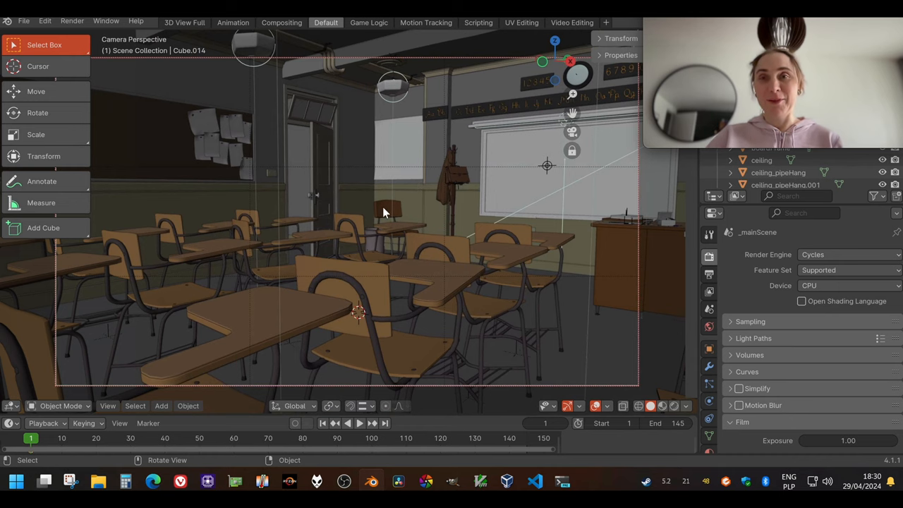
pyautogui.moveTo(367, 192)
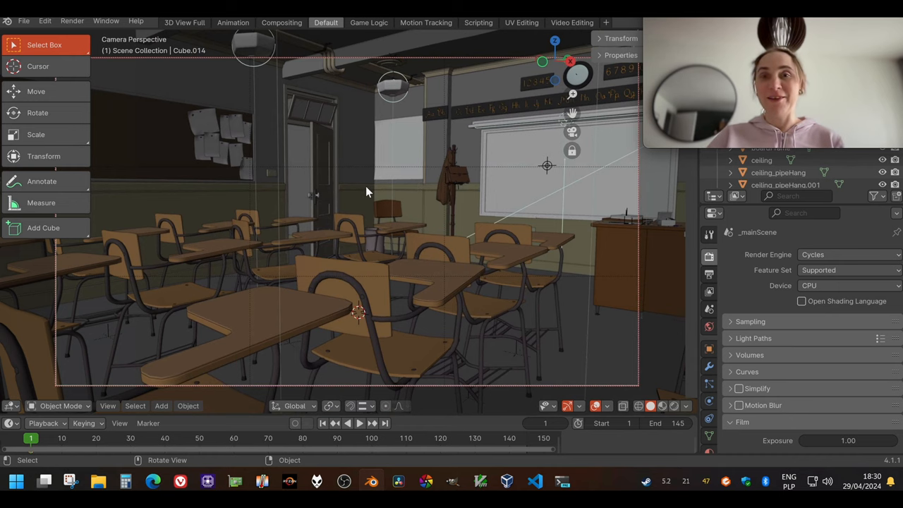
pyautogui.moveTo(367, 197); pyautogui.dragTo(366, 211)
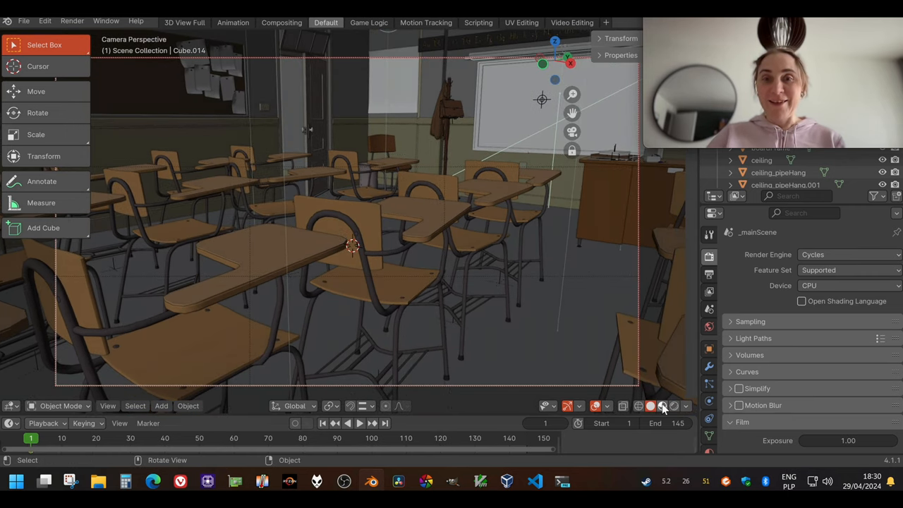
# Step: Switch viewport shading to Material Preview and look around the textured classroom toward the chalkboard
pyautogui.click(661, 406)
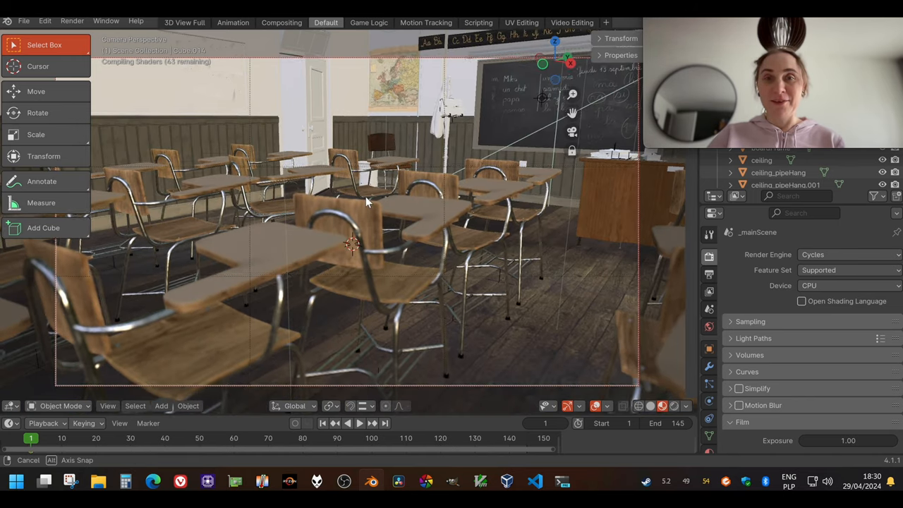
pyautogui.moveTo(367, 211); pyautogui.dragTo(416, 220)
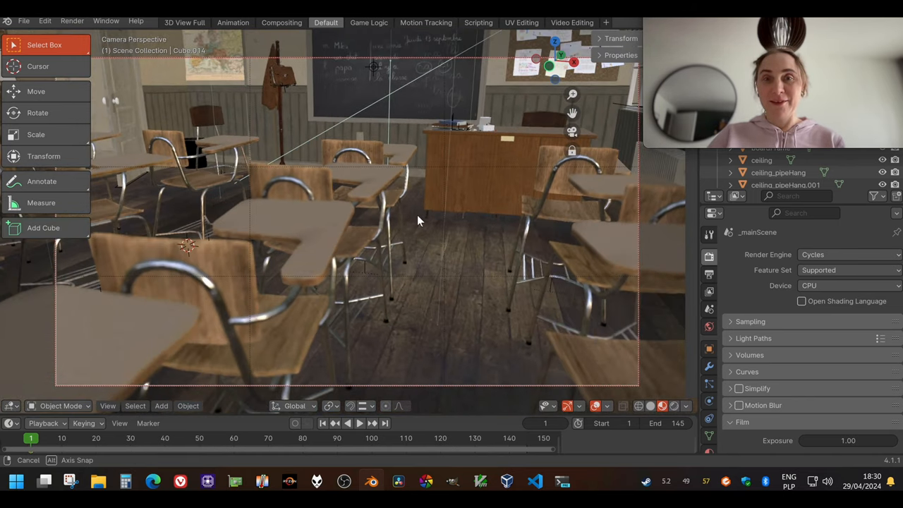
pyautogui.moveTo(416, 220); pyautogui.dragTo(395, 198)
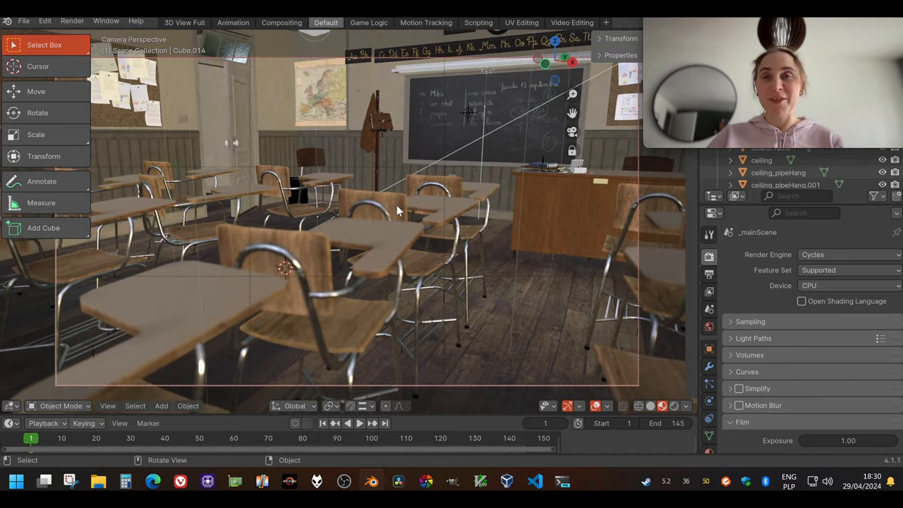
pyautogui.moveTo(398, 191)
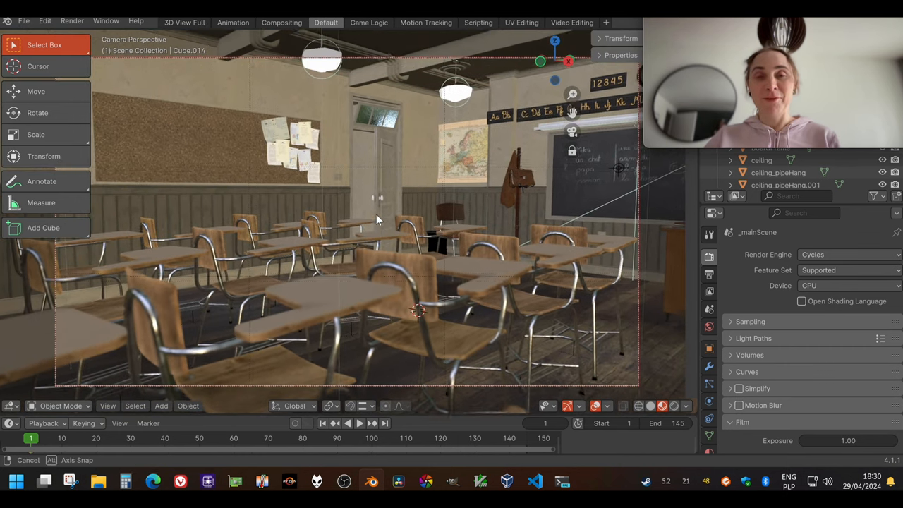
pyautogui.moveTo(378, 218); pyautogui.dragTo(420, 225)
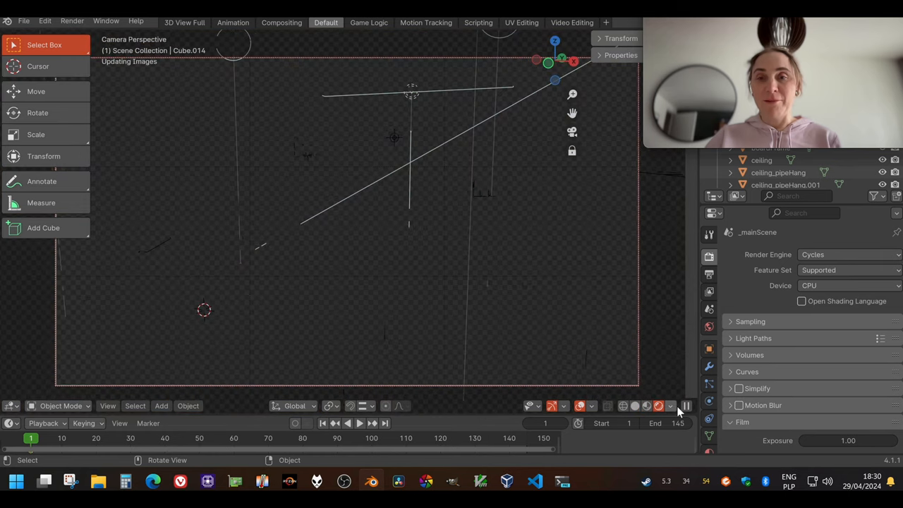
# Step: Switch viewport shading to Rendered for a live Cycles preview and close the Core Temp window
pyautogui.click(685, 405)
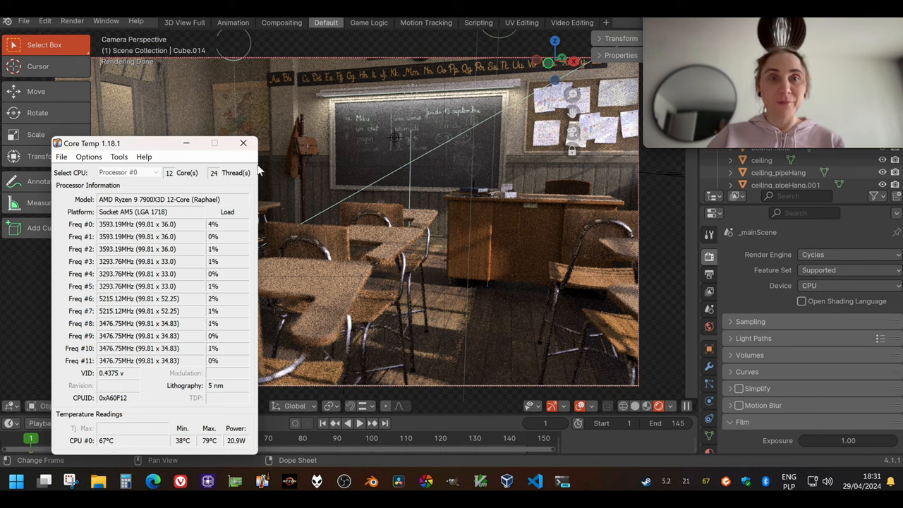
pyautogui.click(243, 144)
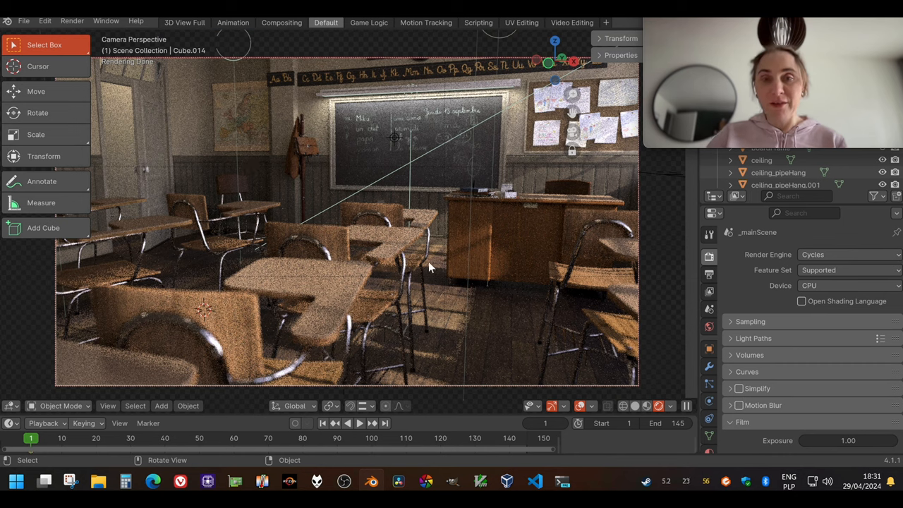
pyautogui.moveTo(392, 218)
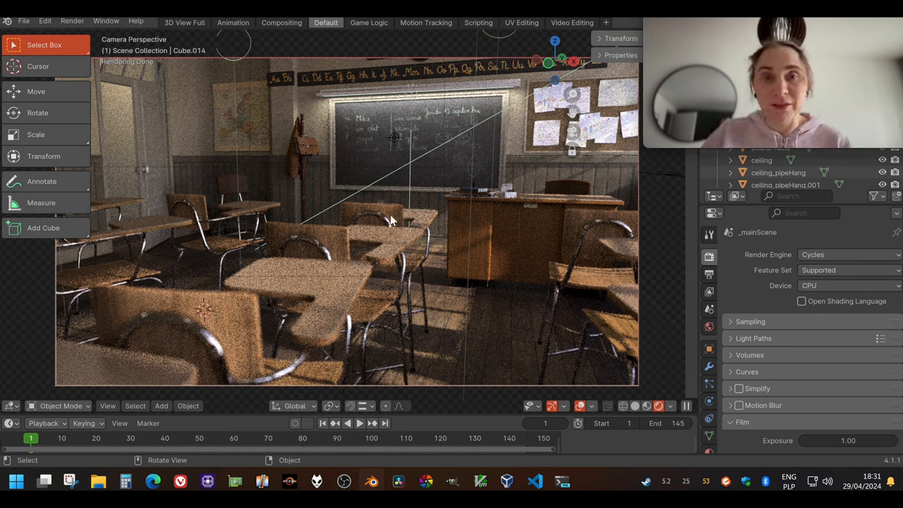
pyautogui.moveTo(383, 176)
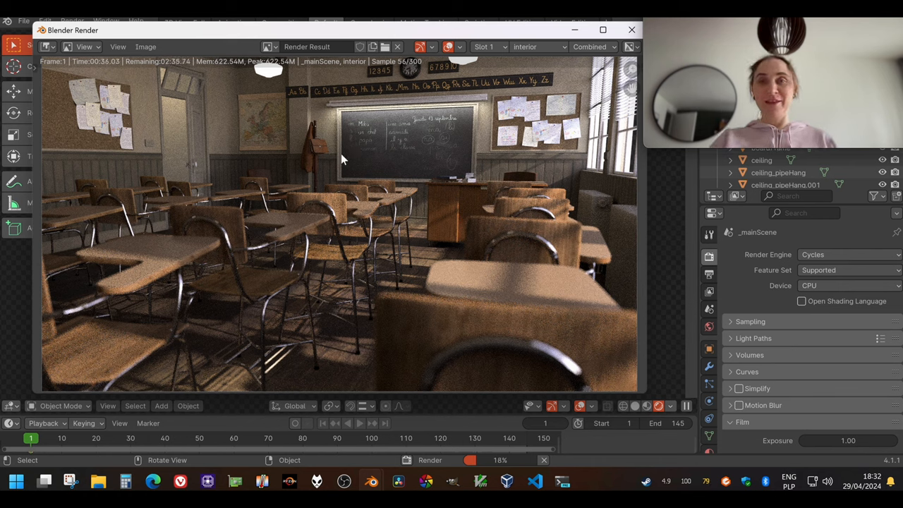
pyautogui.moveTo(370, 129)
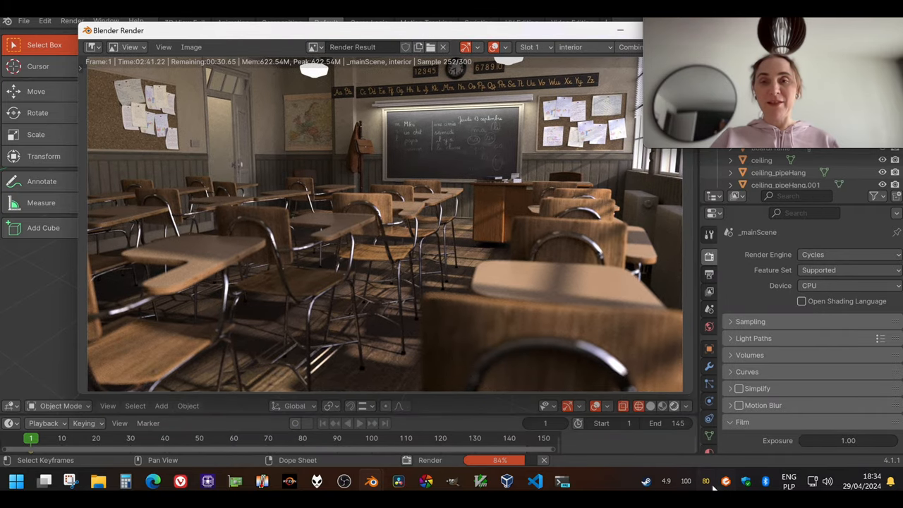
pyautogui.moveTo(705, 481)
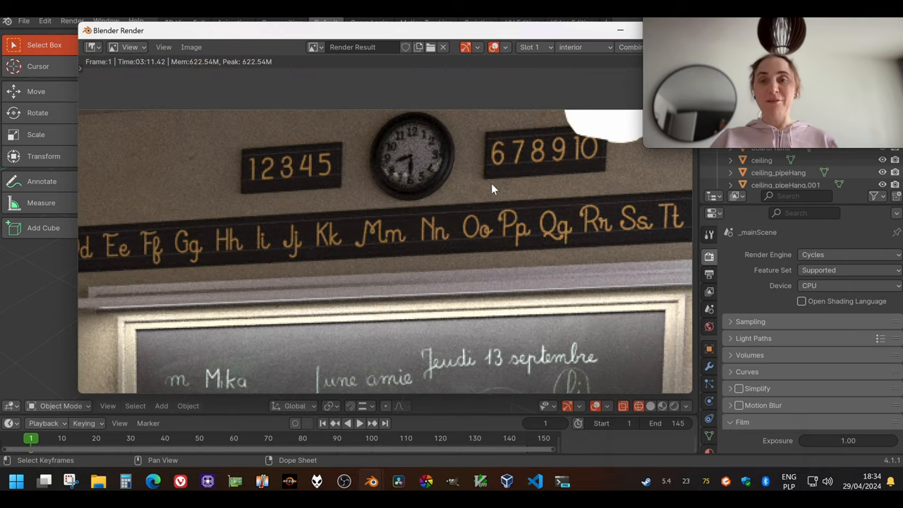
pyautogui.moveTo(183, 76)
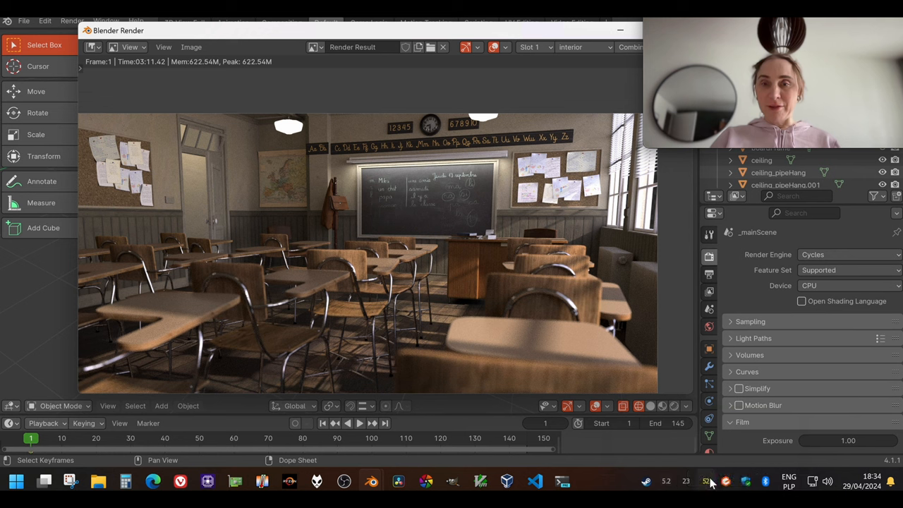
pyautogui.moveTo(705, 481)
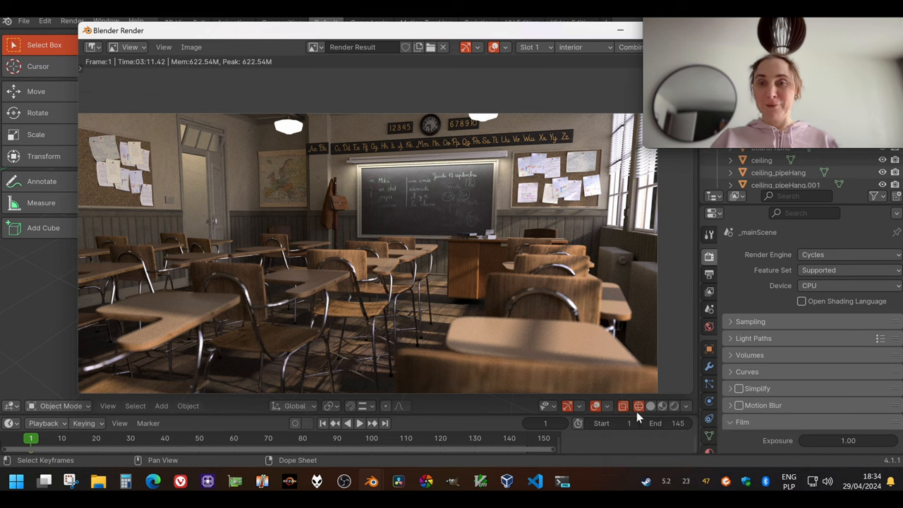
pyautogui.moveTo(374, 243)
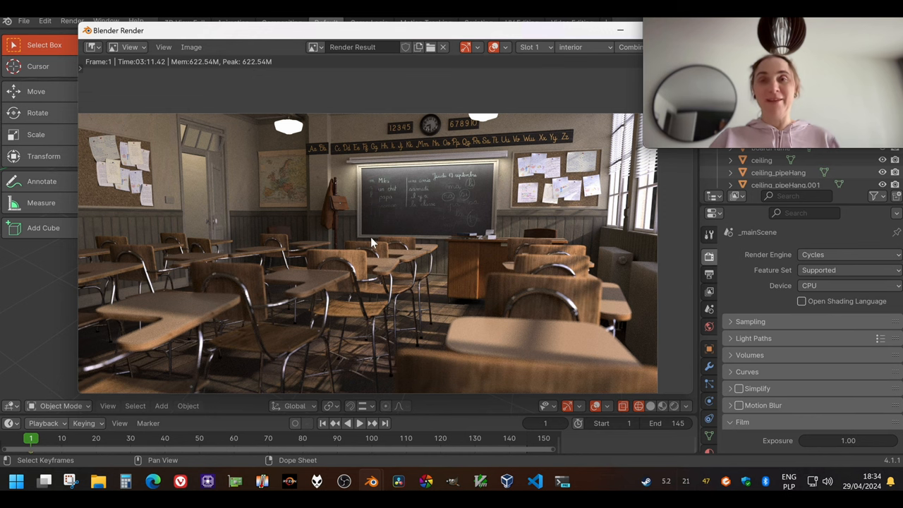
pyautogui.moveTo(372, 232)
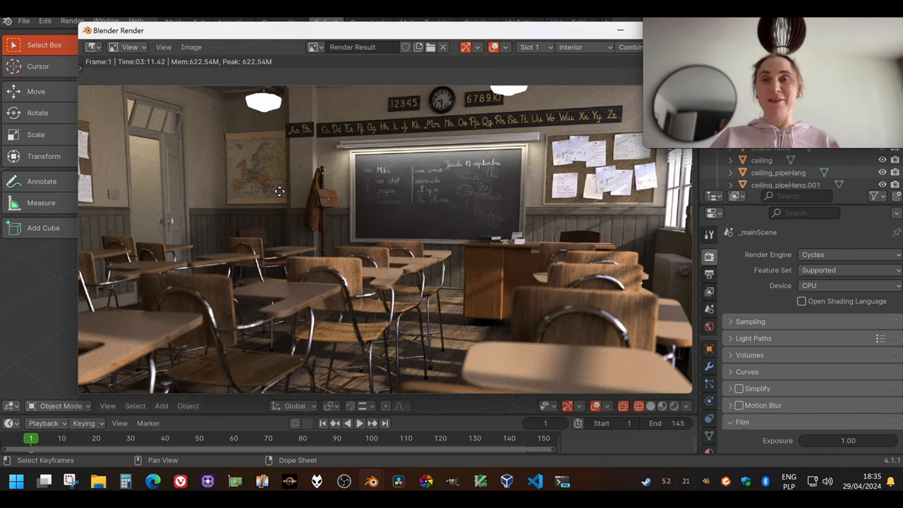
pyautogui.moveTo(280, 190); pyautogui.dragTo(337, 223)
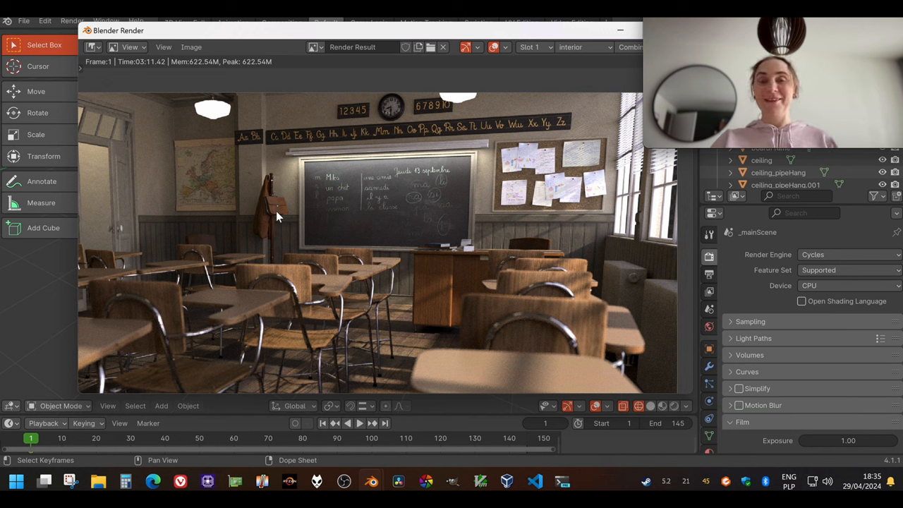
pyautogui.moveTo(268, 206)
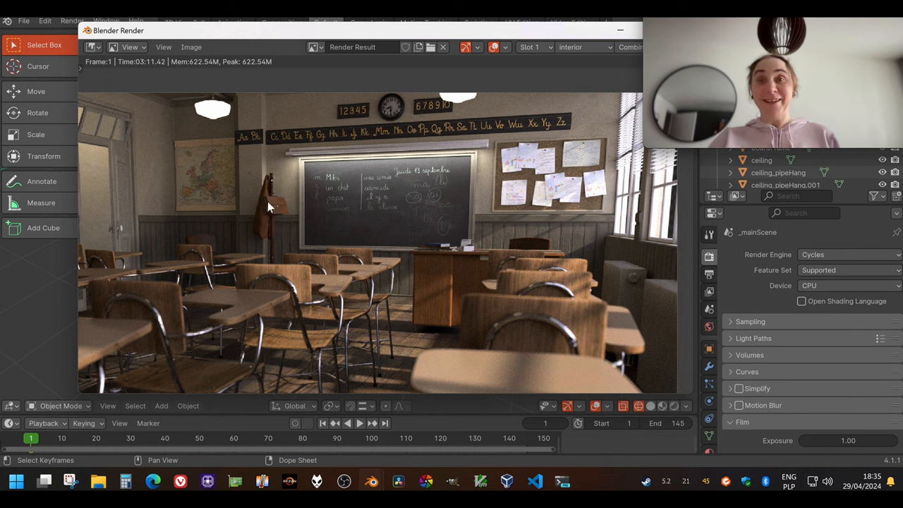